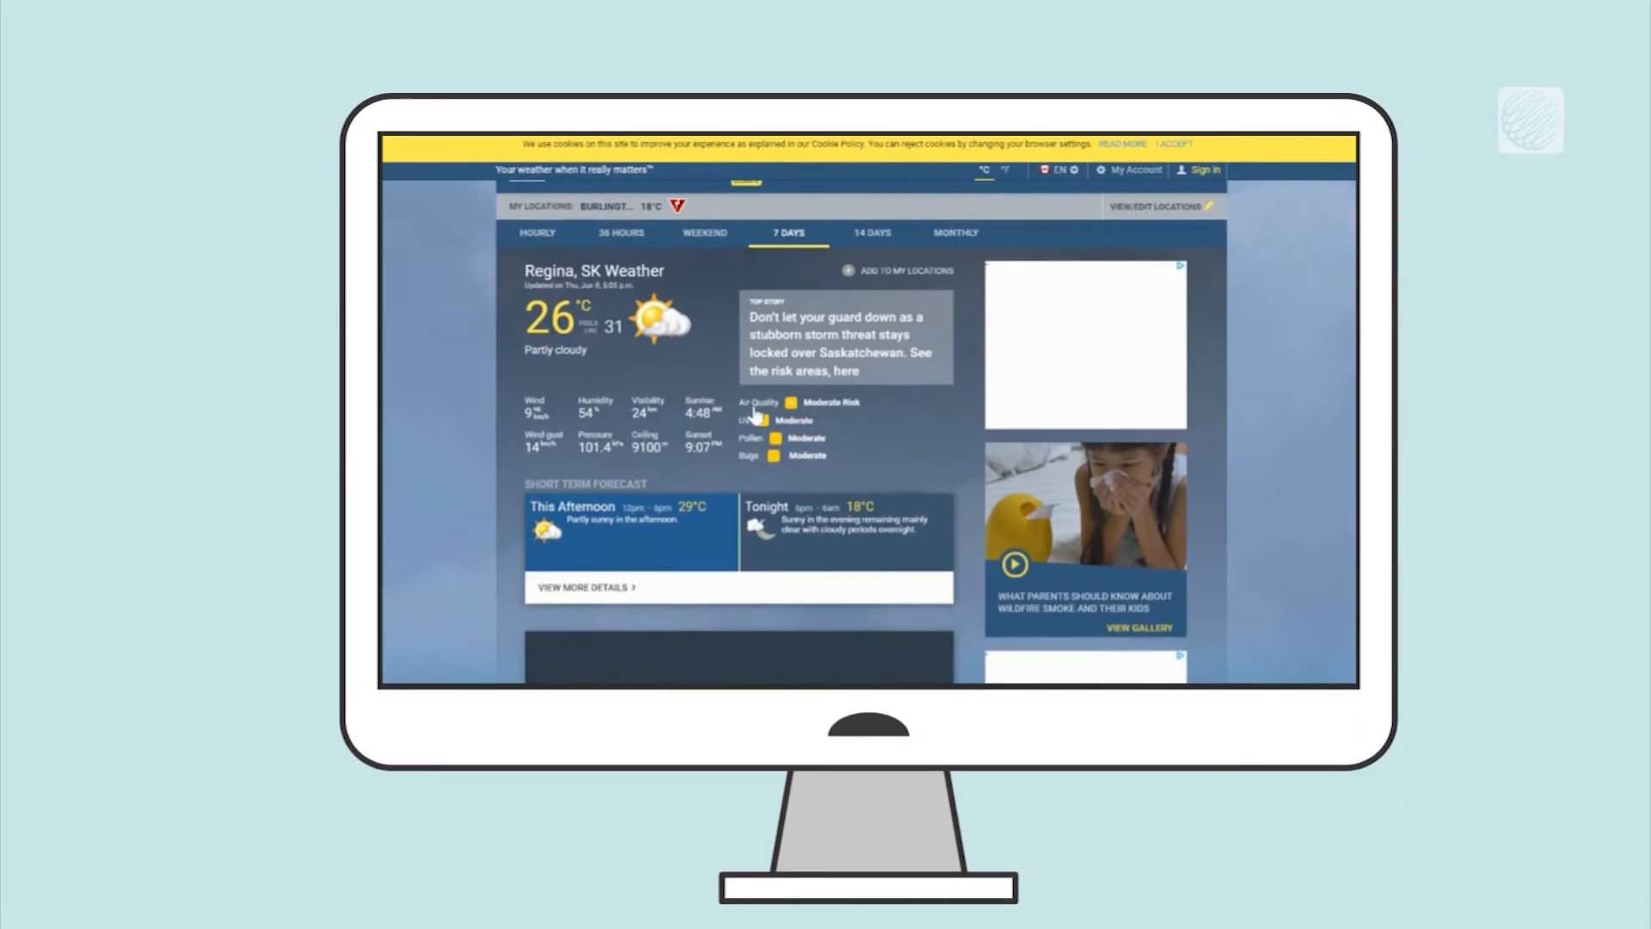
Open Regina's AQHI page from the 'Moderate Risk' air quality link and scroll down
{"action": "left_click", "coordinate": [819, 402]}
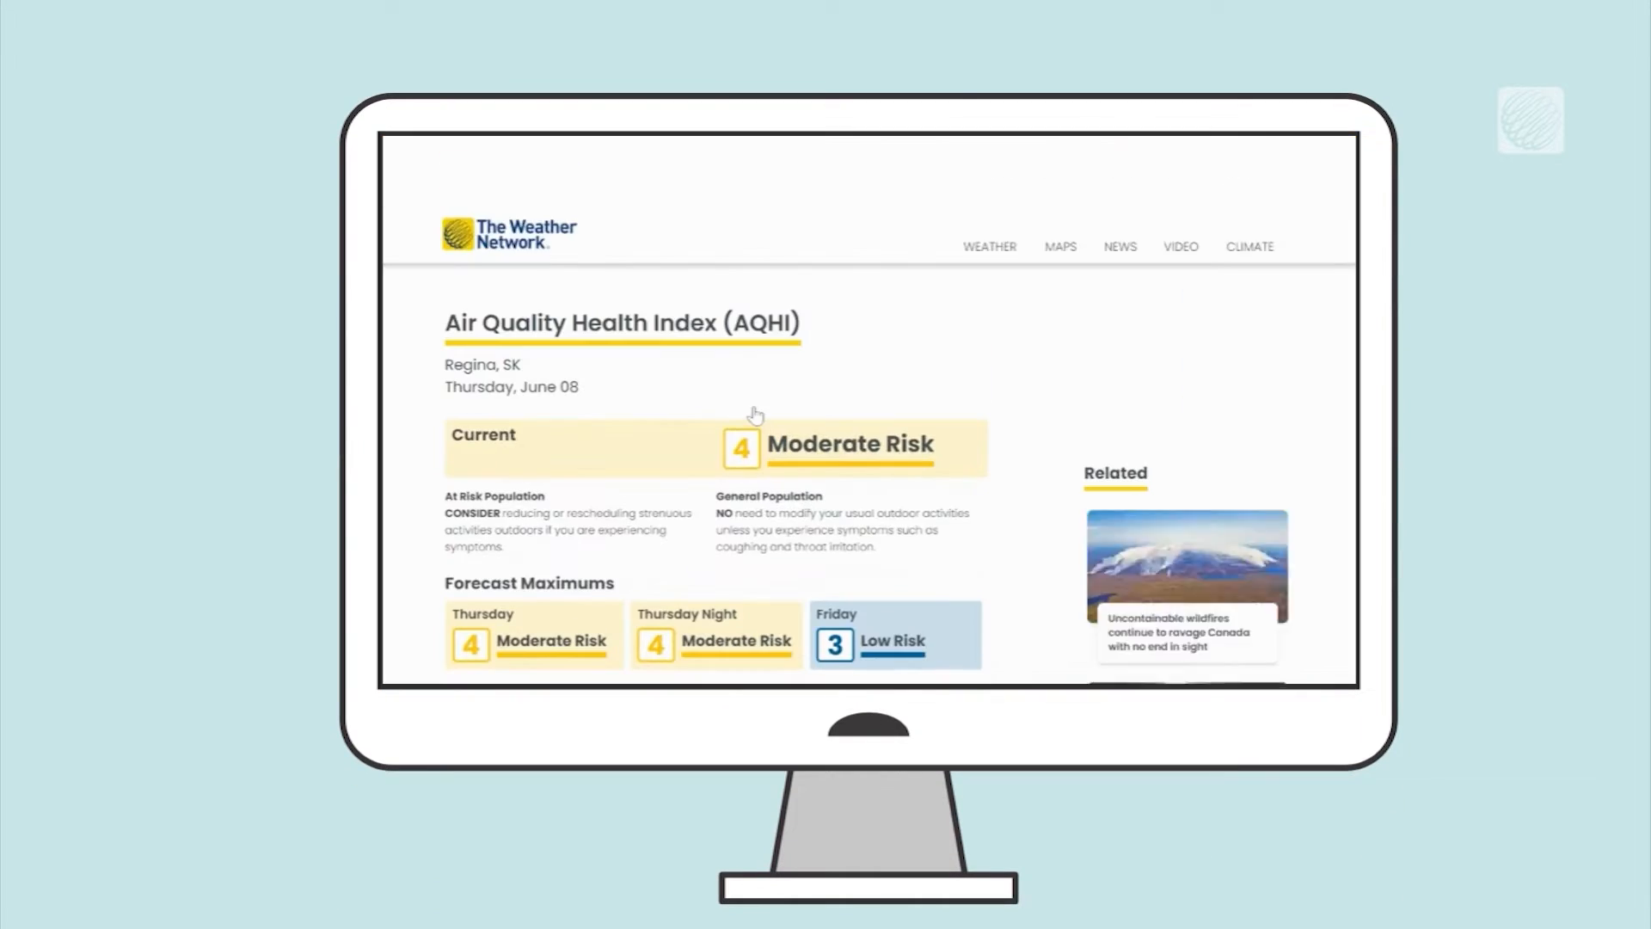
{"action": "scroll", "scroll_direction": "down", "scroll_amount": 3}
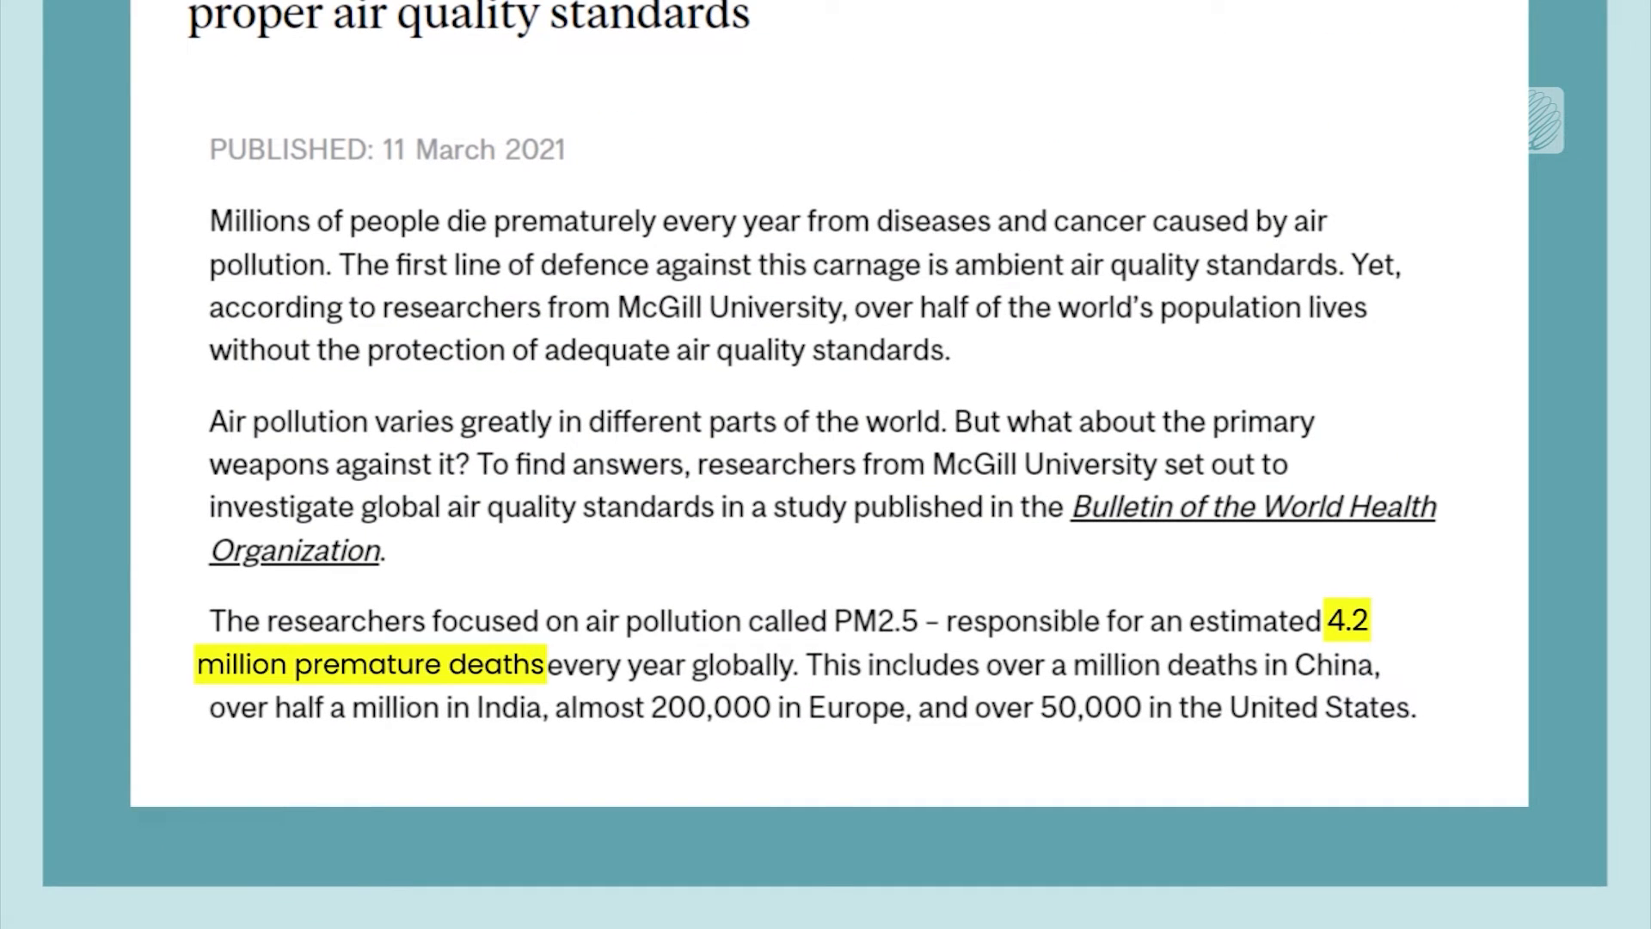
Highlight the word 'globally' in the PM2.5 premature-deaths sentence
{"action": "double_click", "coordinate": [742, 664]}
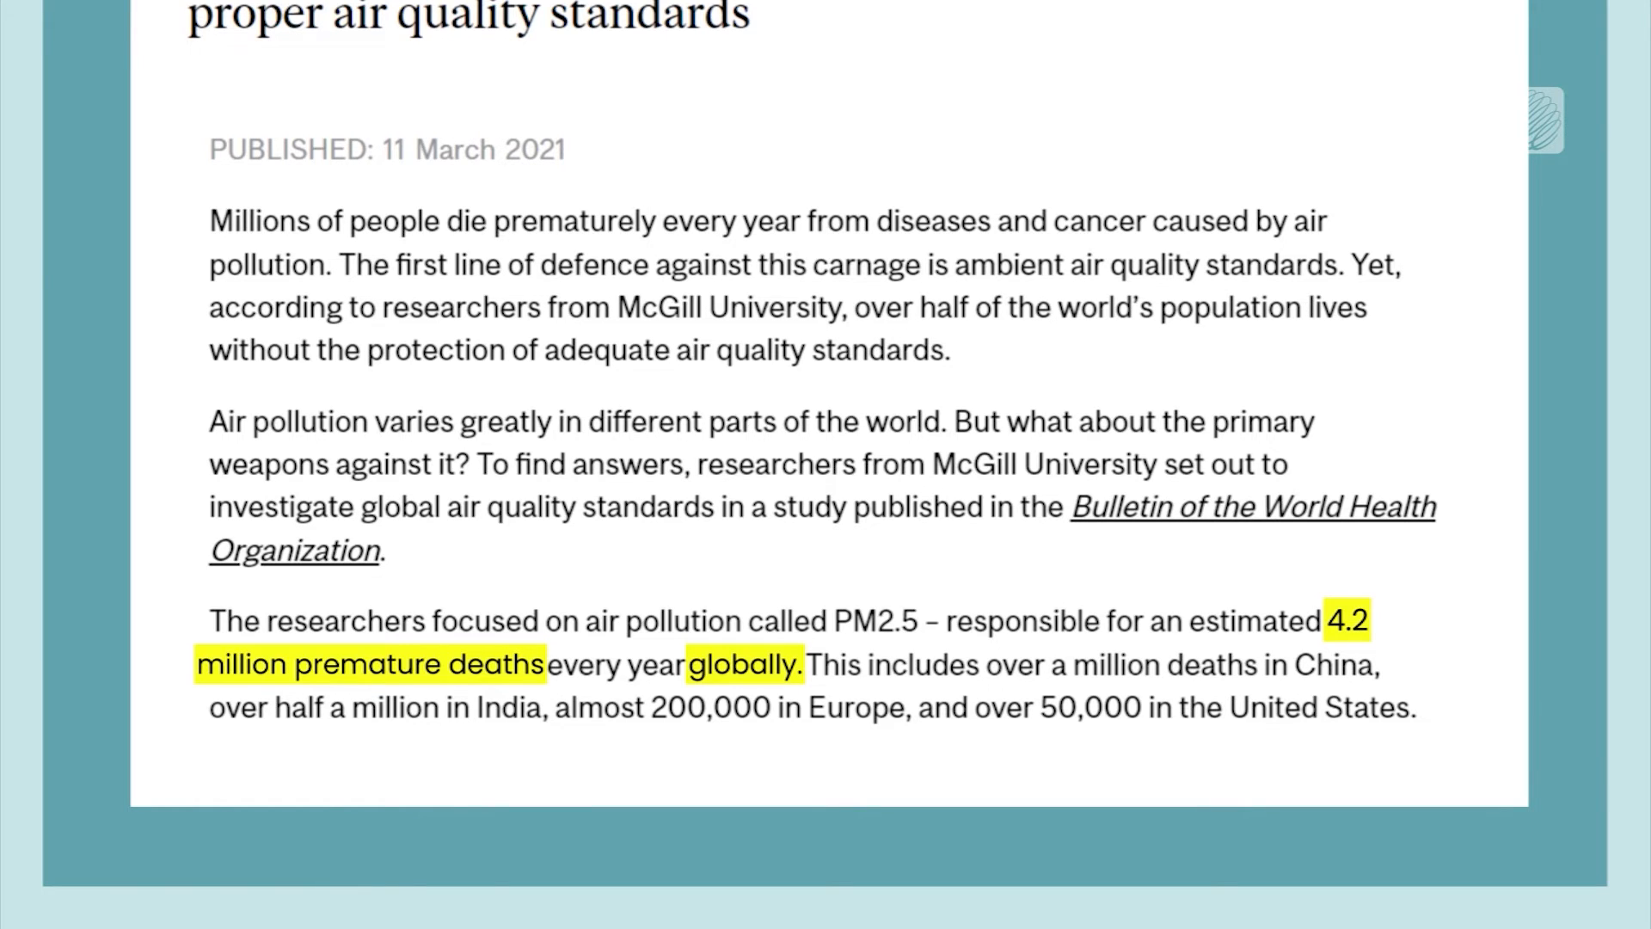